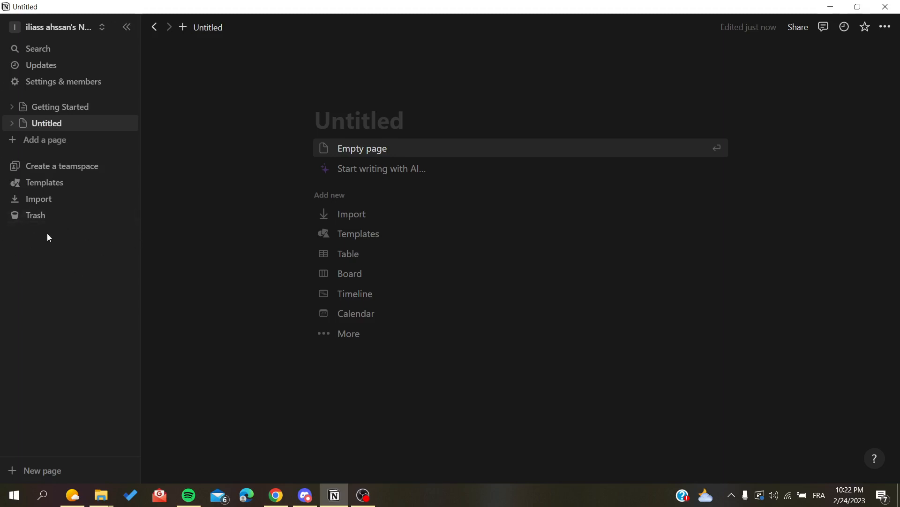
mouse_move(103, 45)
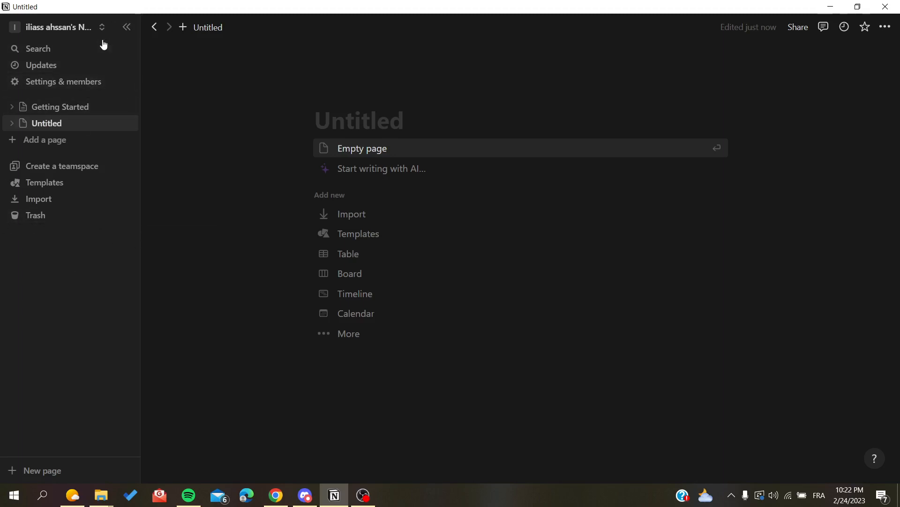
- Hide and re-lock the sidebar, then open Trash showing Reading List and its book entries
left_click(127, 27)
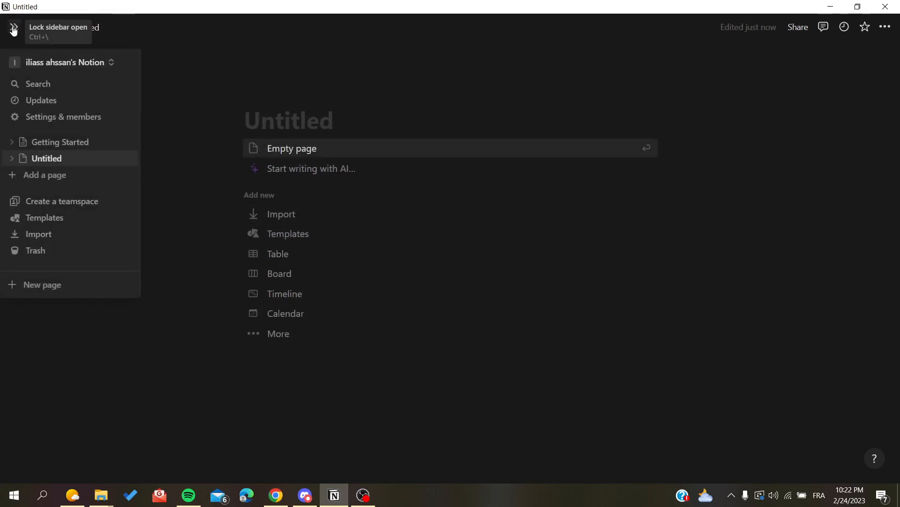
left_click(13, 30)
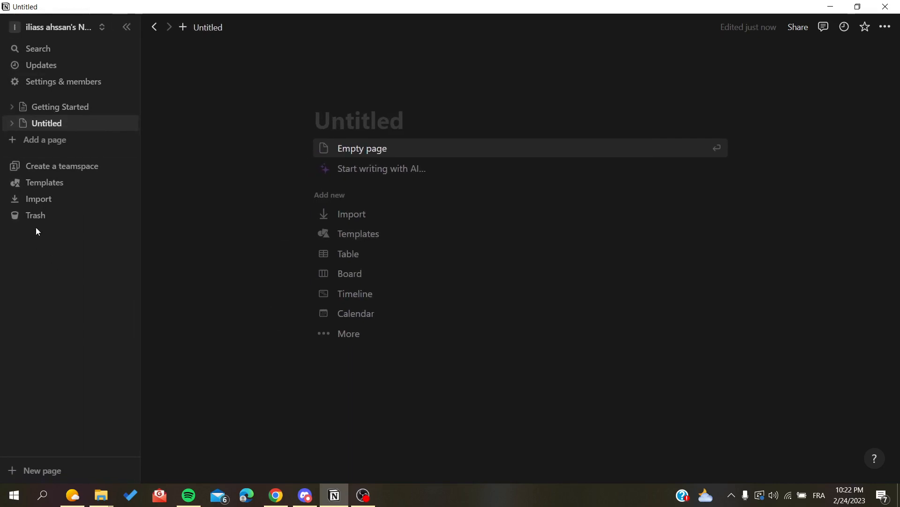
left_click(35, 215)
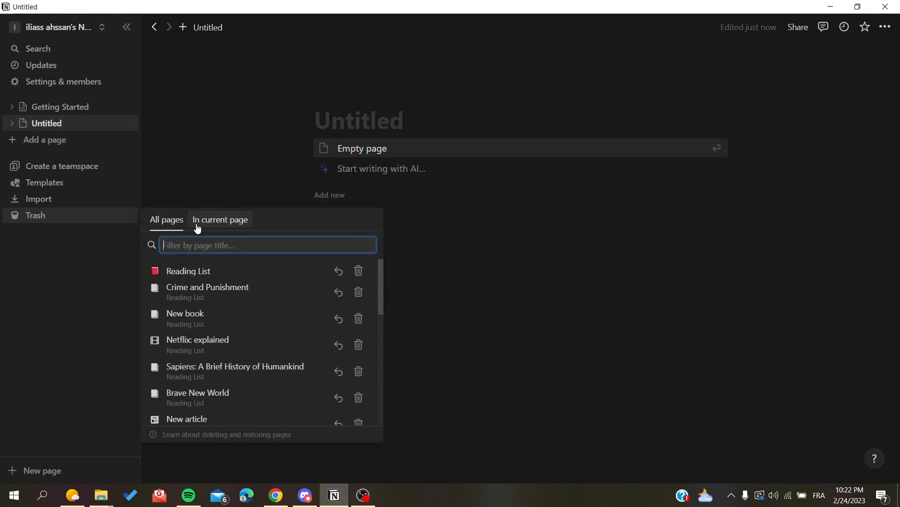
- Open the trashed Reading List page and confirm its permanent deletion
left_click(166, 220)
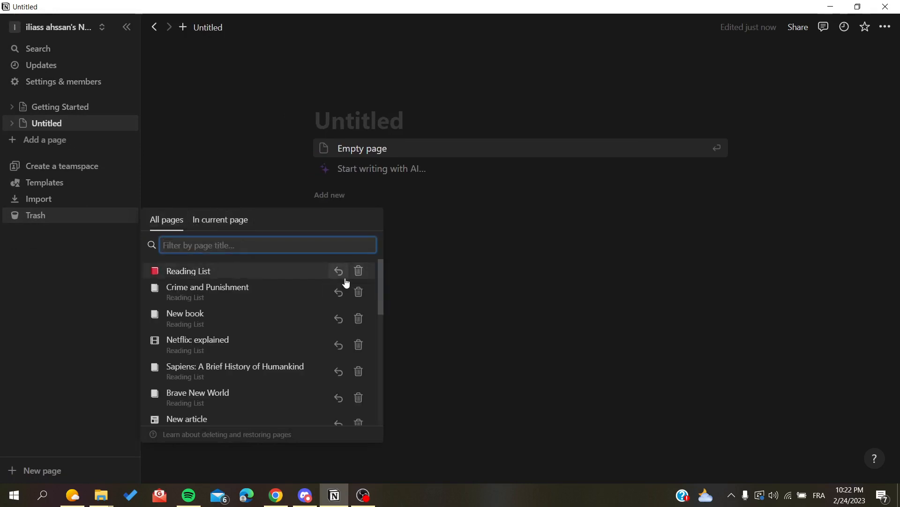
left_click(189, 271)
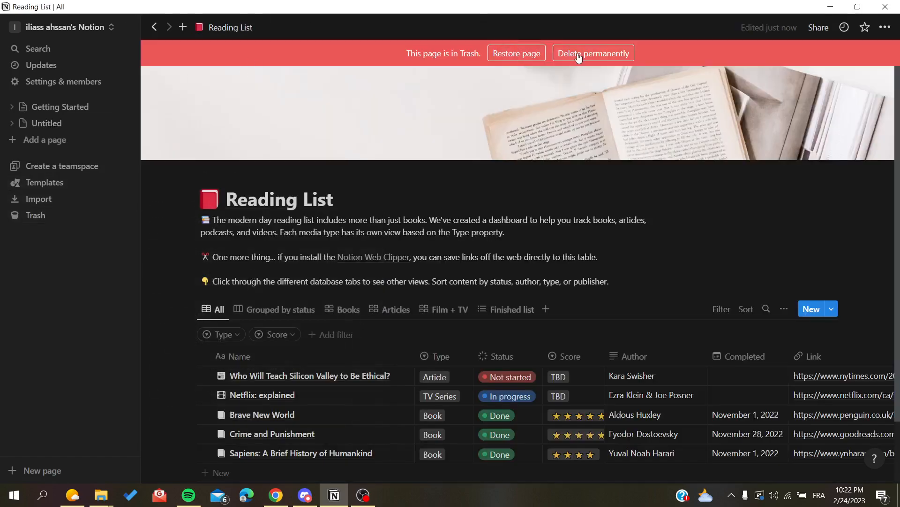
left_click(594, 53)
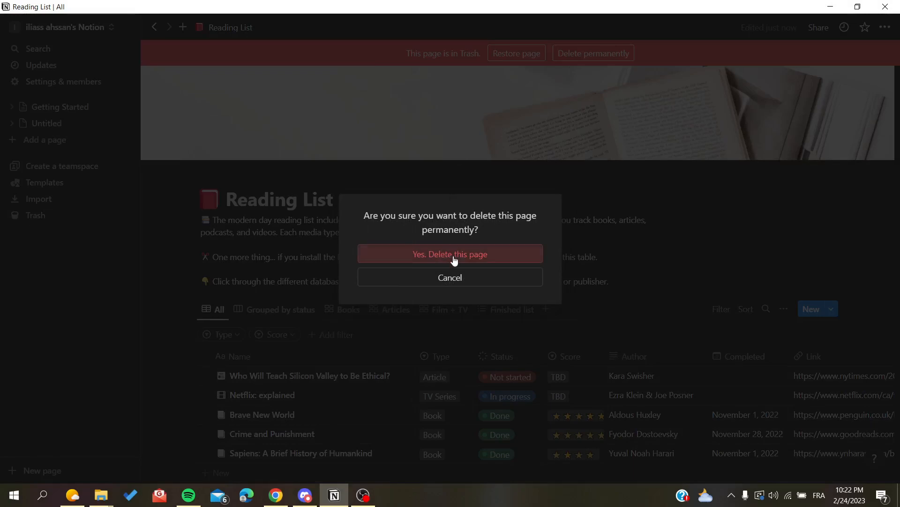
left_click(450, 254)
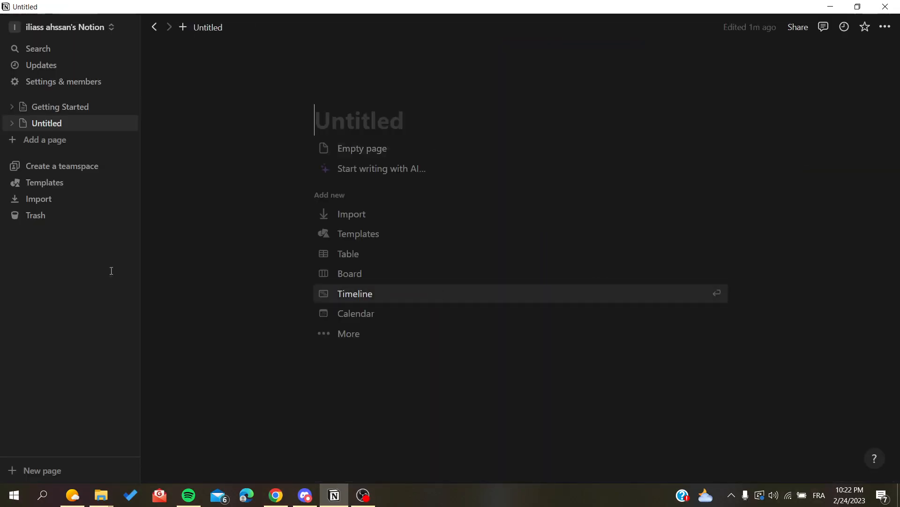
- Permanently delete the 'Hello everyone, how are you' page and view All pages in Trash
left_click(35, 215)
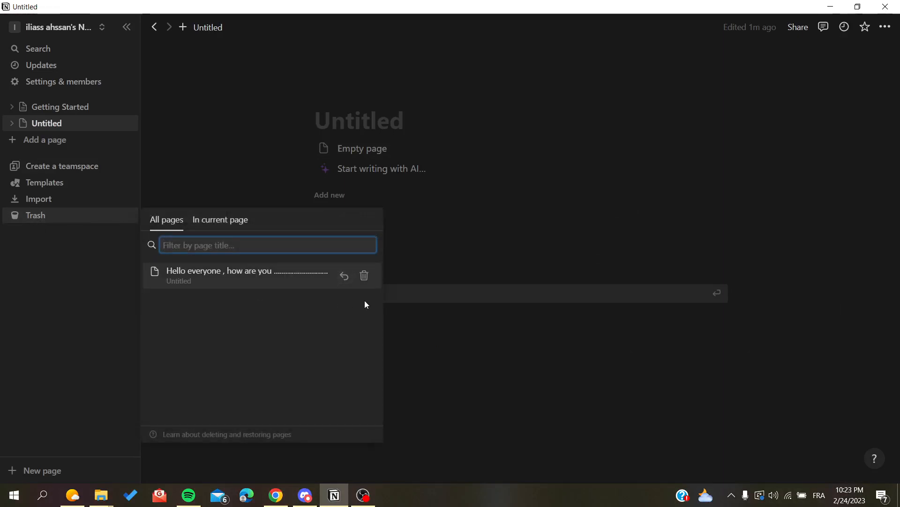
left_click(220, 219)
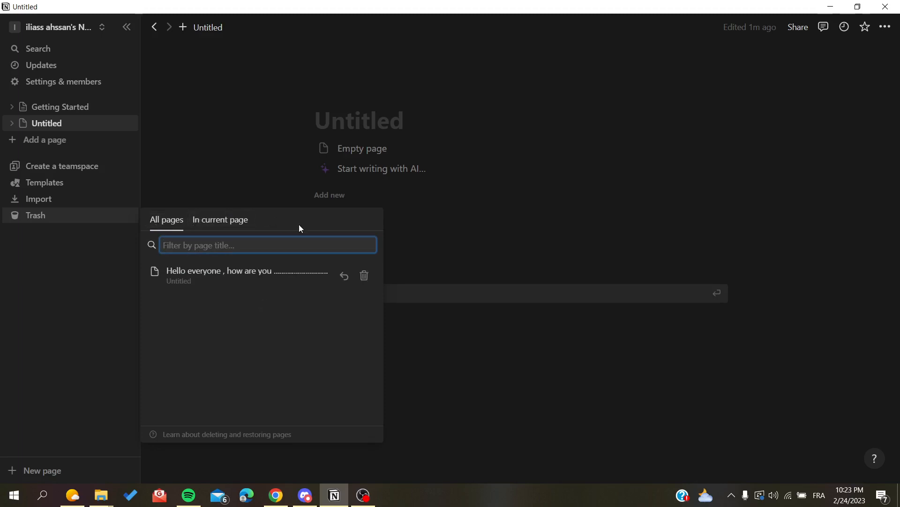
mouse_move(130, 225)
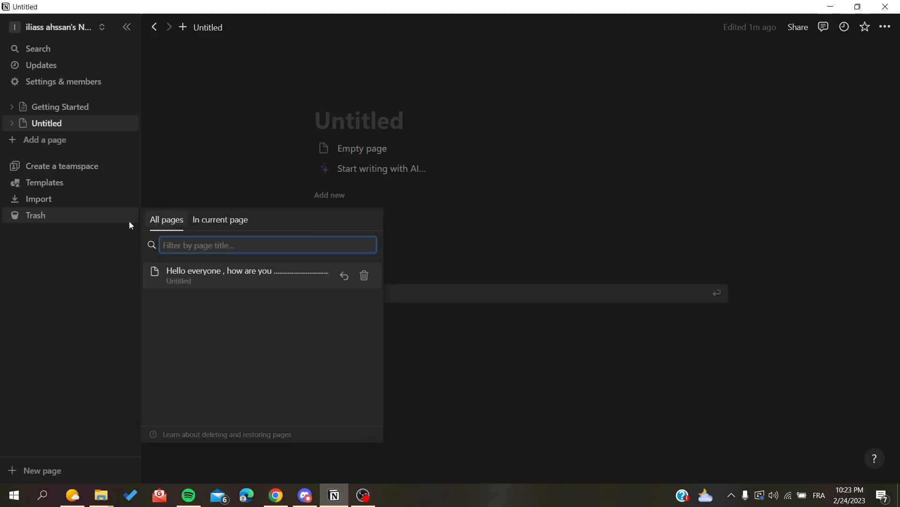
mouse_move(30, 198)
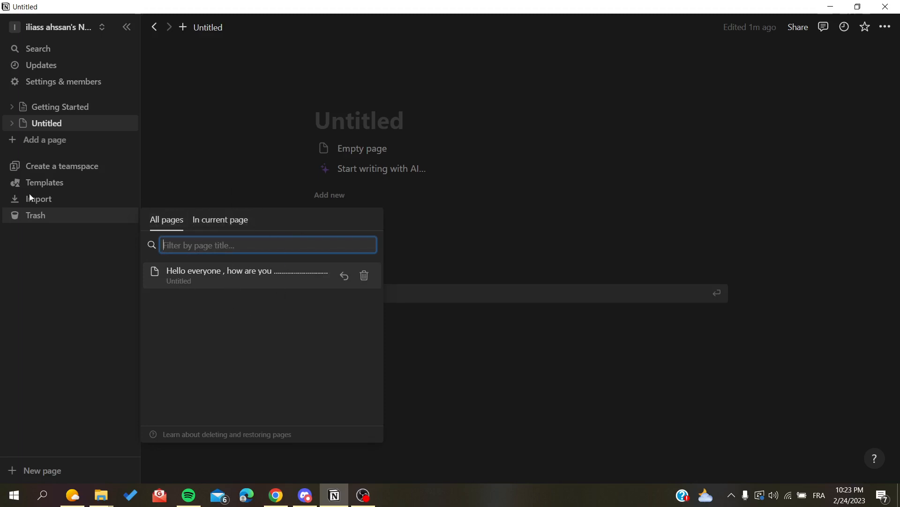
mouse_move(363, 276)
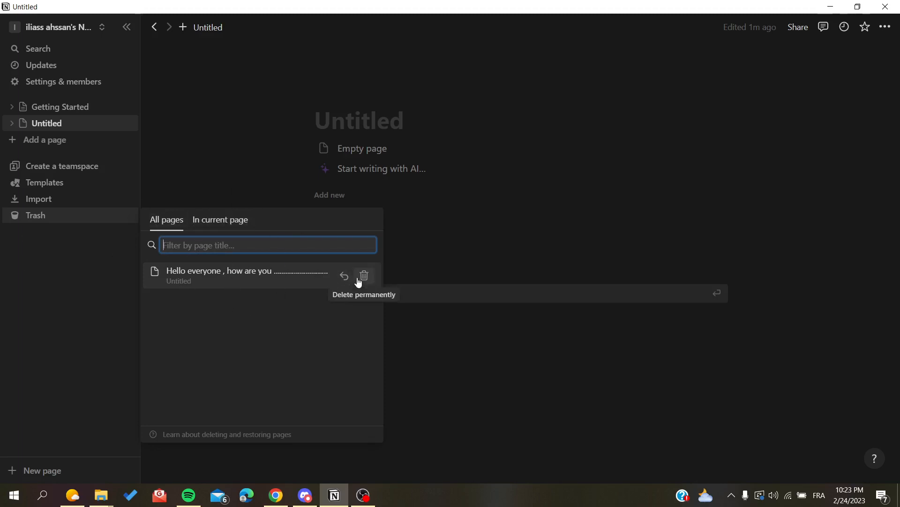
left_click(364, 276)
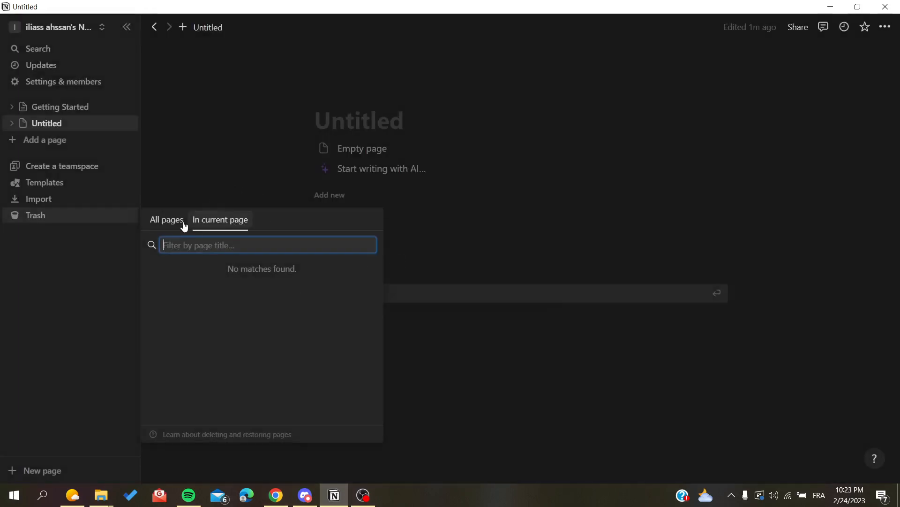
left_click(166, 219)
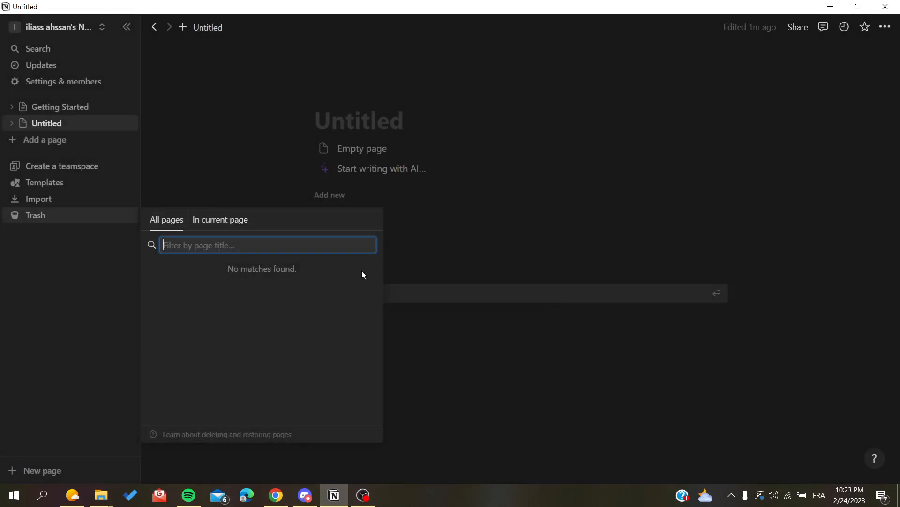